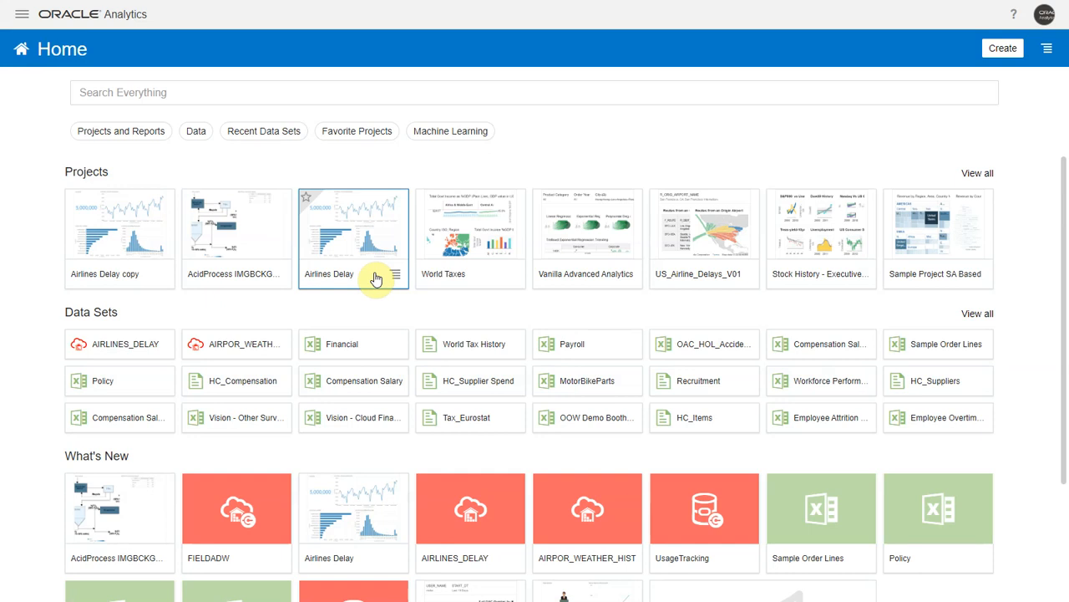
# - Open the Airlines Delay project from the Home page to view its flight charts
pyautogui.click(354, 237)
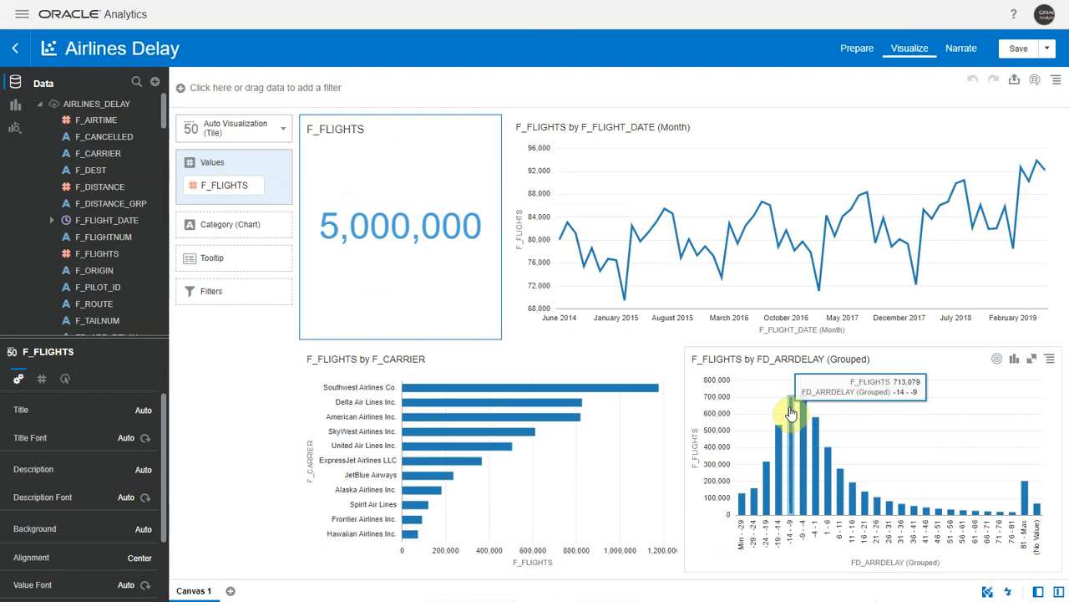
pyautogui.moveTo(319, 309)
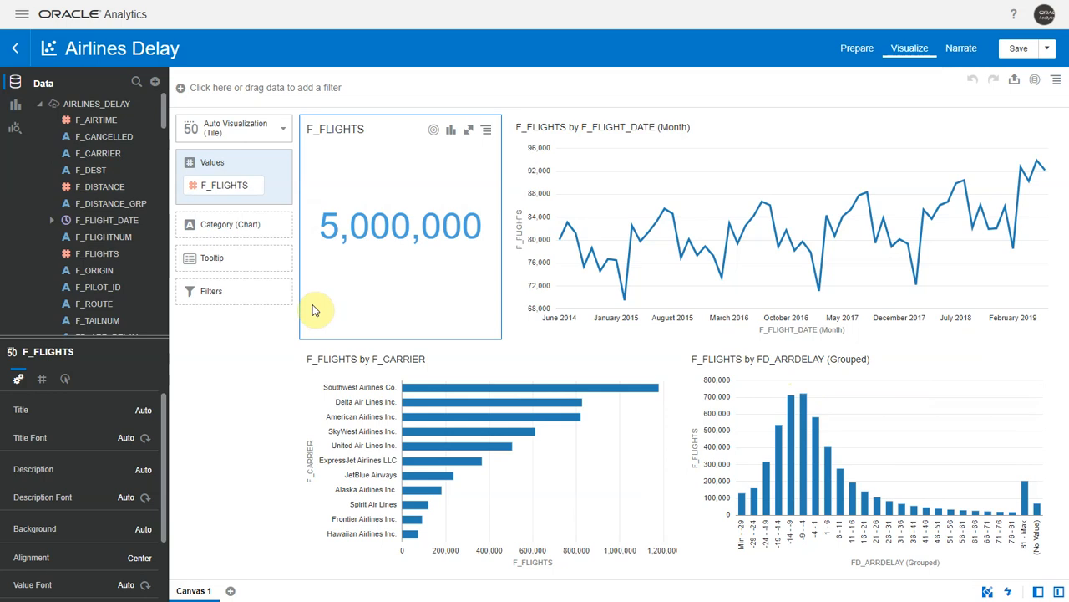
pyautogui.moveTo(24, 18)
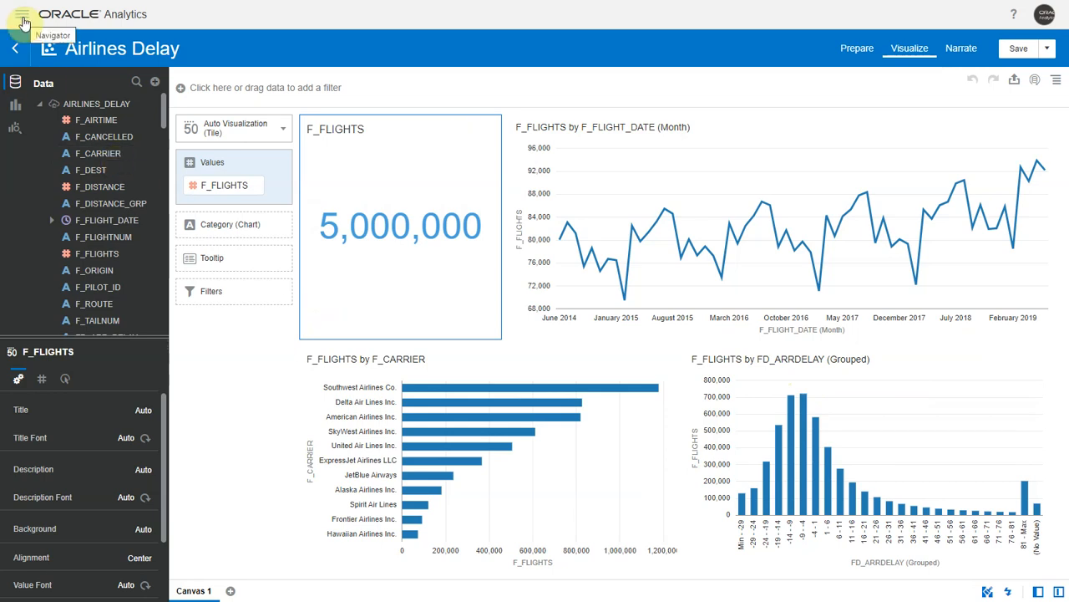
# - Create a new data flow from AIRLINES_DELAY and bring up the steps that can follow the source node
pyautogui.click(23, 23)
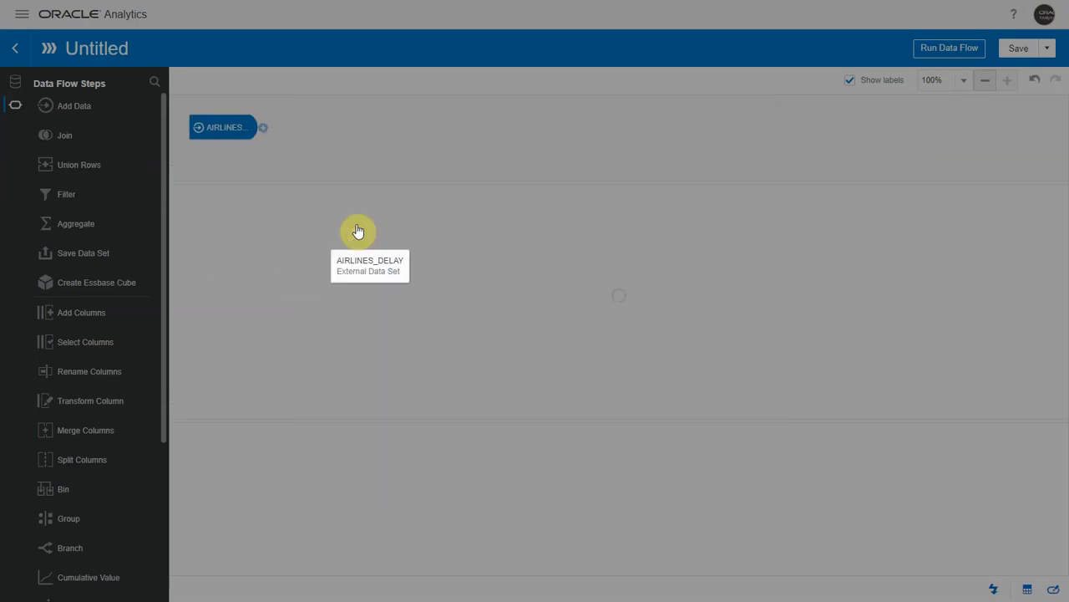
pyautogui.click(222, 127)
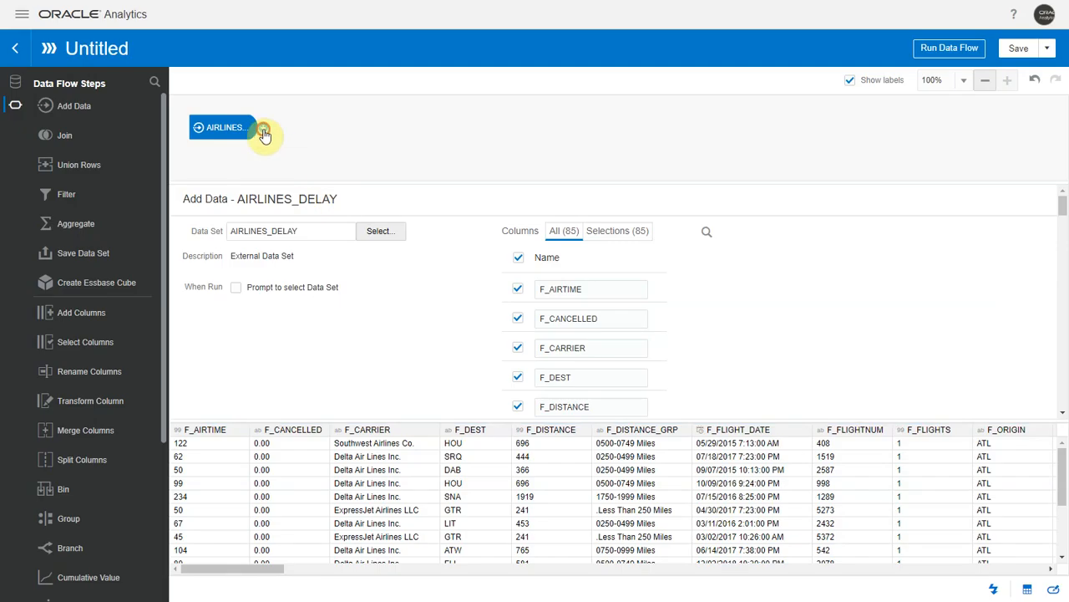
pyautogui.click(264, 127)
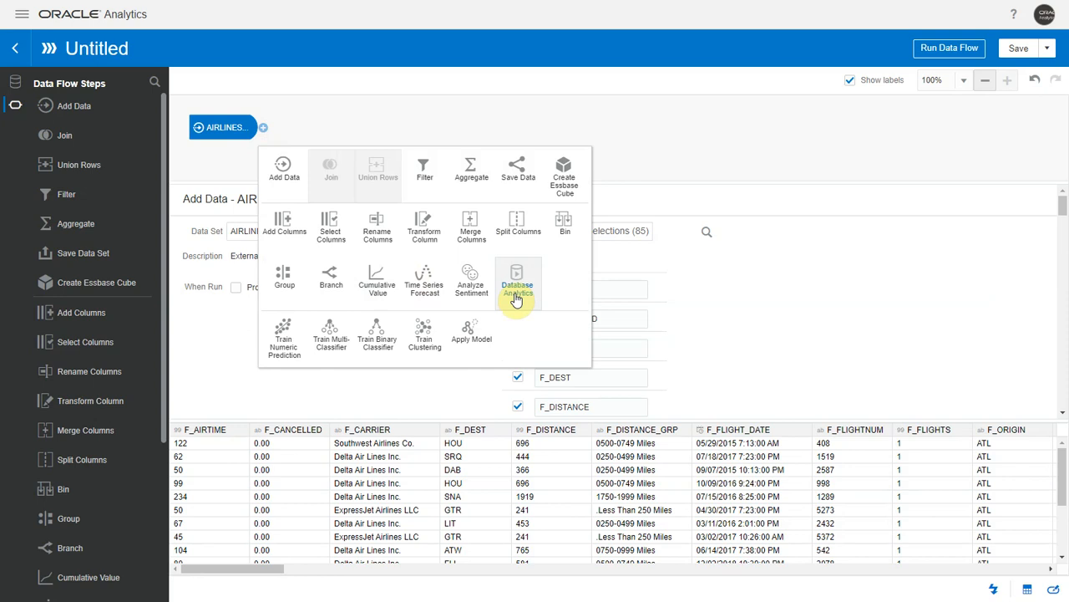
# - Add a Database Analytics Sampling Data step with Sample Percent set to 5
pyautogui.click(518, 281)
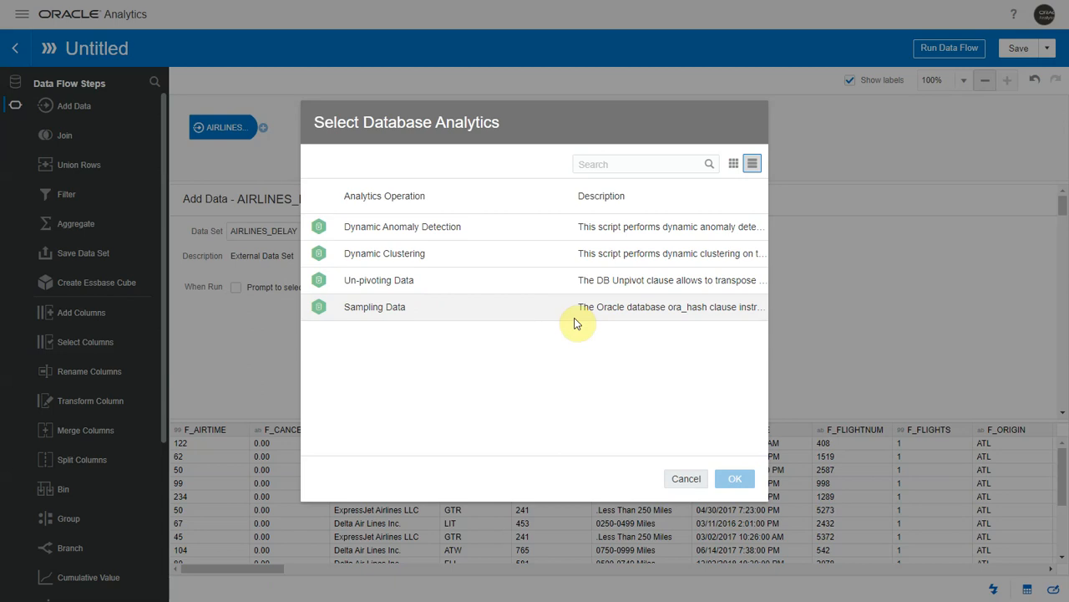
pyautogui.moveTo(620, 307)
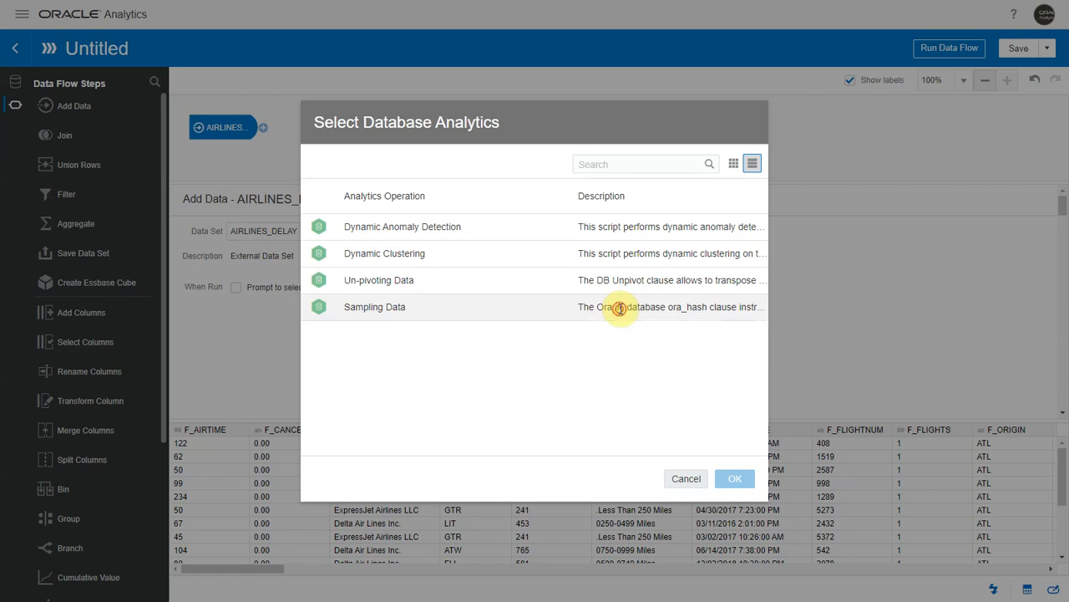
pyautogui.click(735, 477)
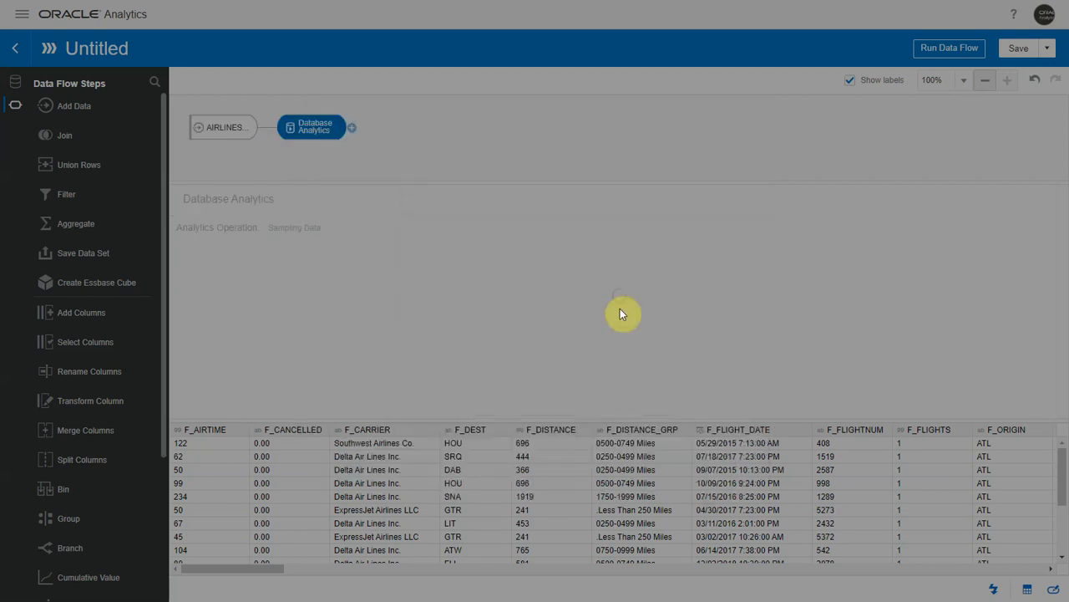
pyautogui.click(381, 272)
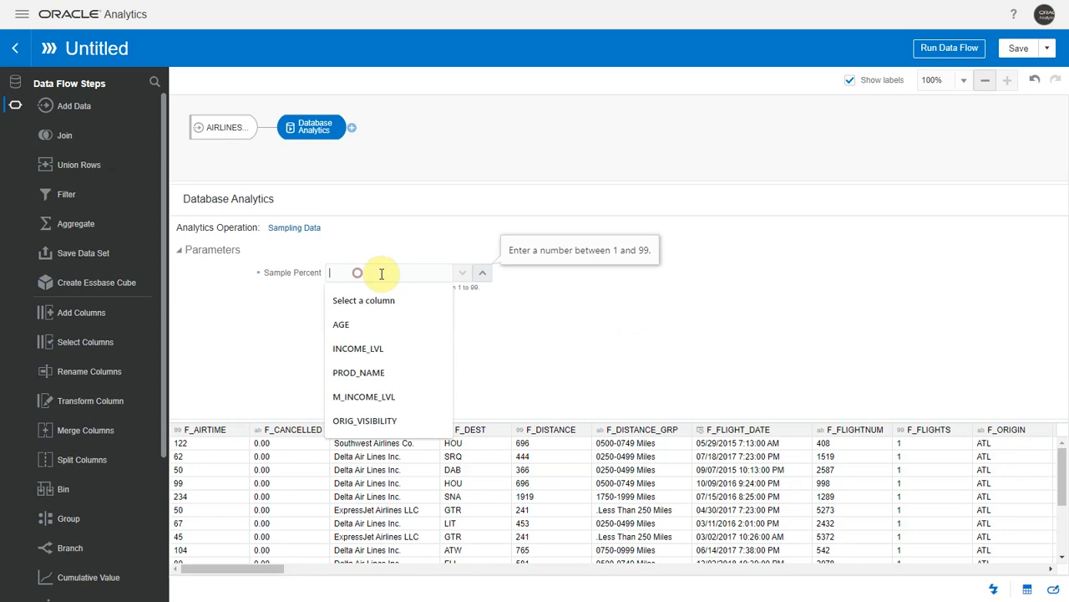
pyautogui.write('5')
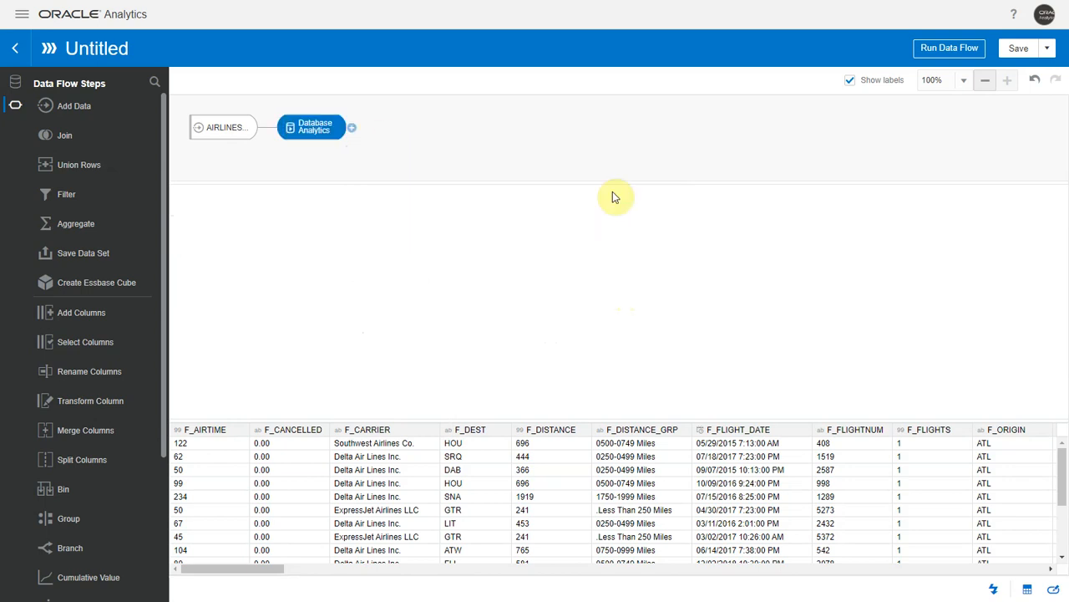
# - Add a Save Data step writing the Airlines_Smp data set and start running the flow
pyautogui.click(84, 252)
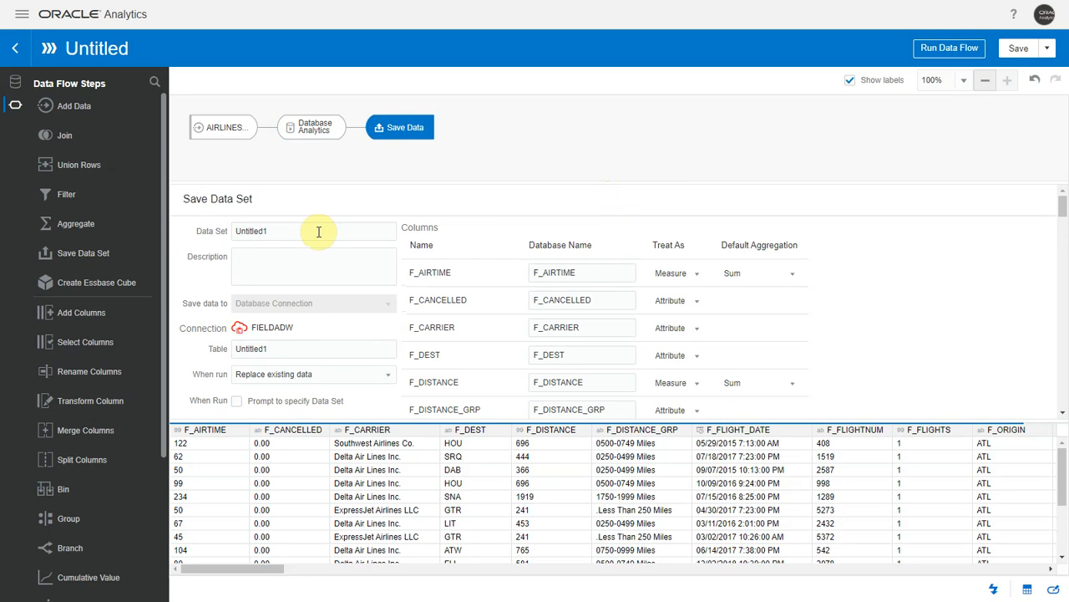
pyautogui.write('Airlines_Smp')
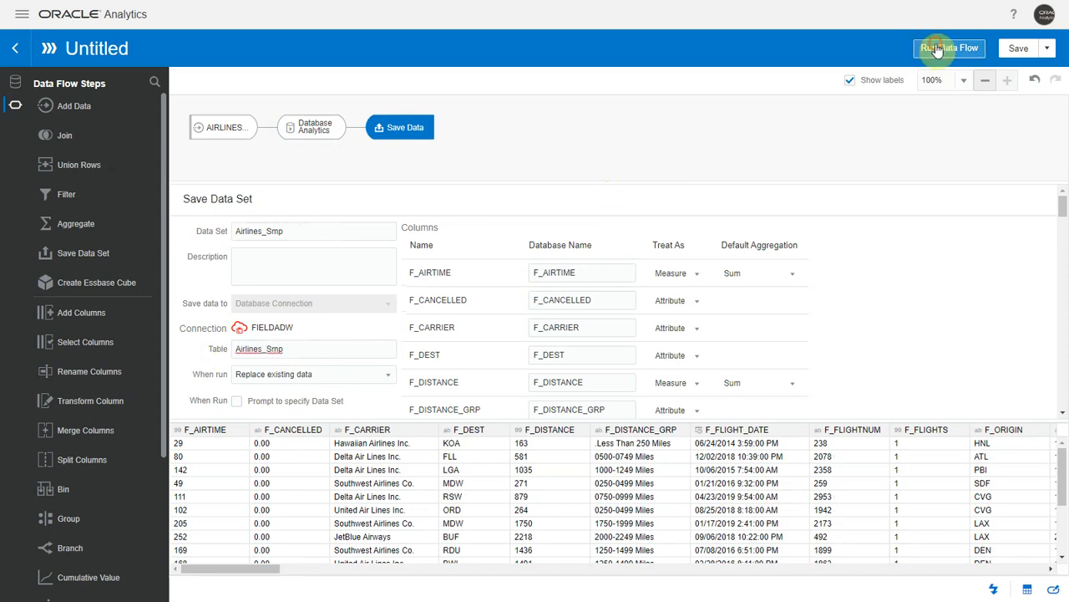
pyautogui.click(949, 47)
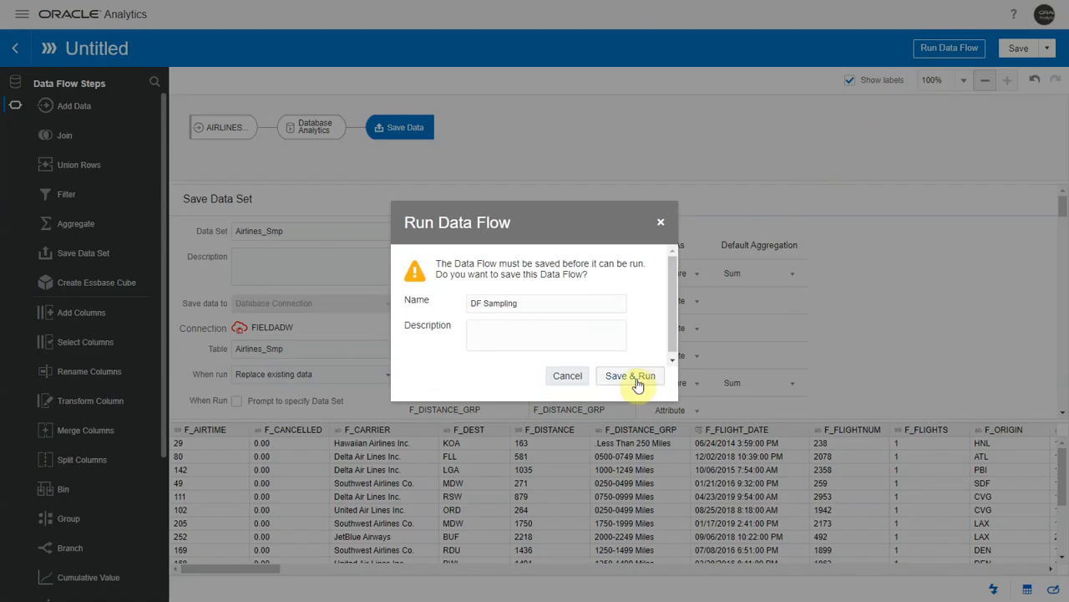
# - Save the flow as DF Sampling, run it, and go to the Console
pyautogui.click(628, 375)
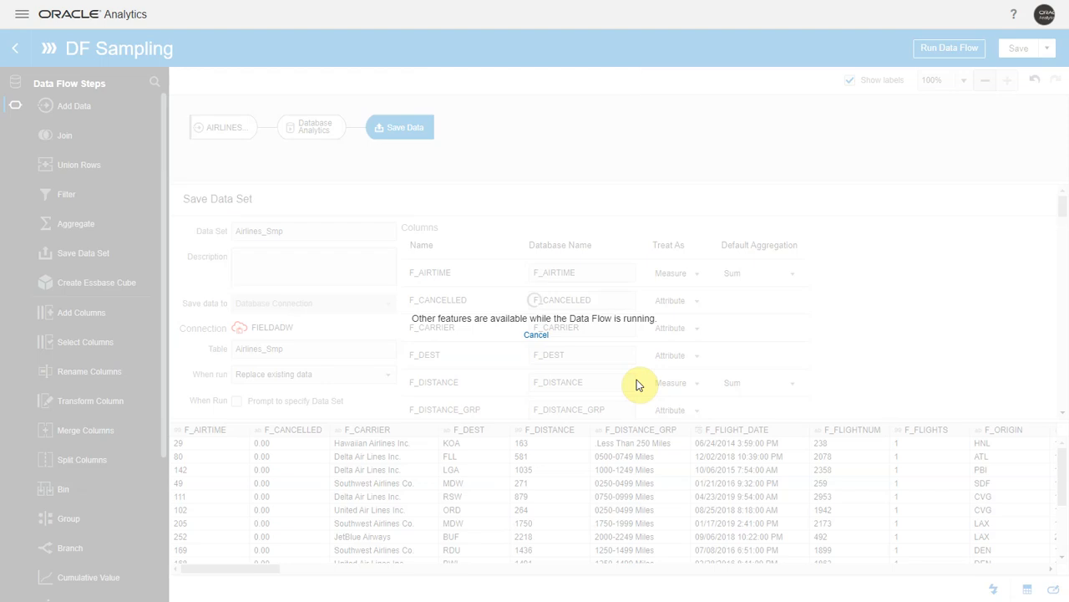
pyautogui.click(949, 47)
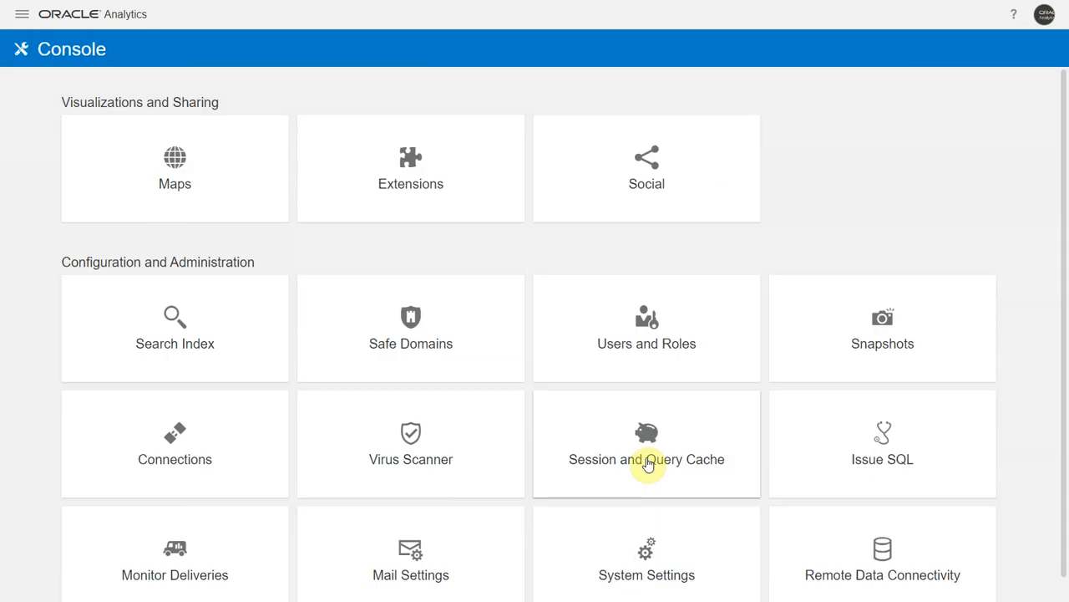
# - Go through Session and Query Cache to the Flights Delay project
pyautogui.click(883, 442)
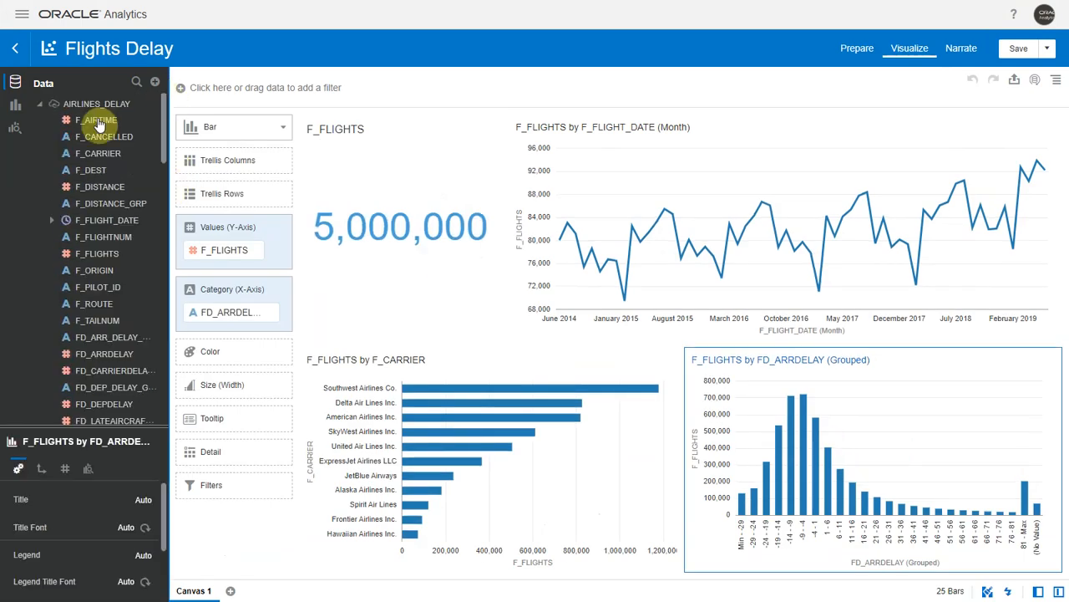
# - Replace AIRLINES_DELAY with Airlines_Smp, keeping the column mappings, giving 250,581 flights
pyautogui.rightClick(94, 104)
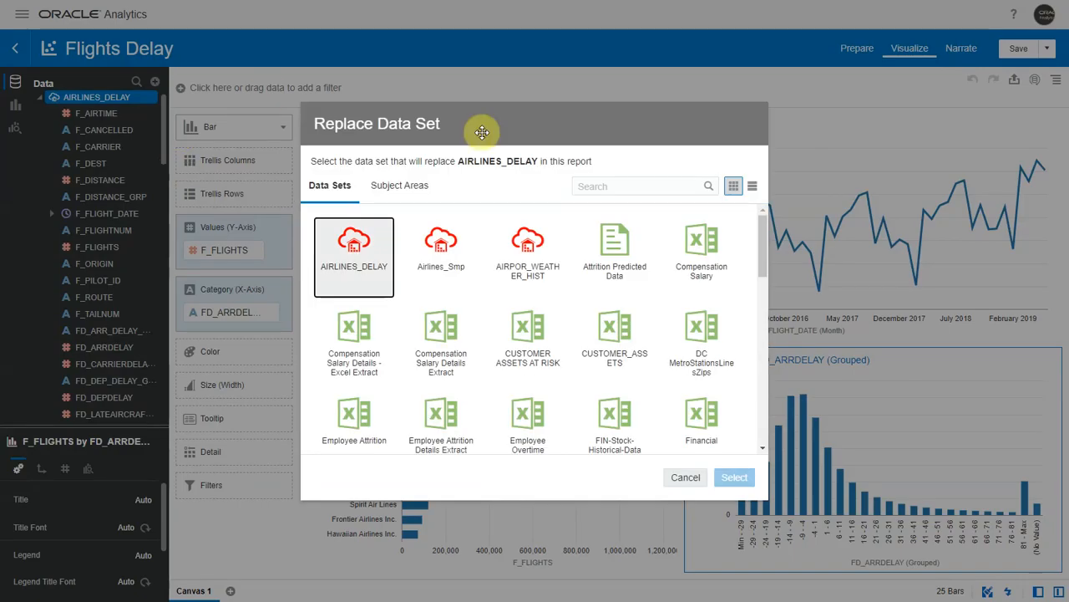
pyautogui.click(441, 247)
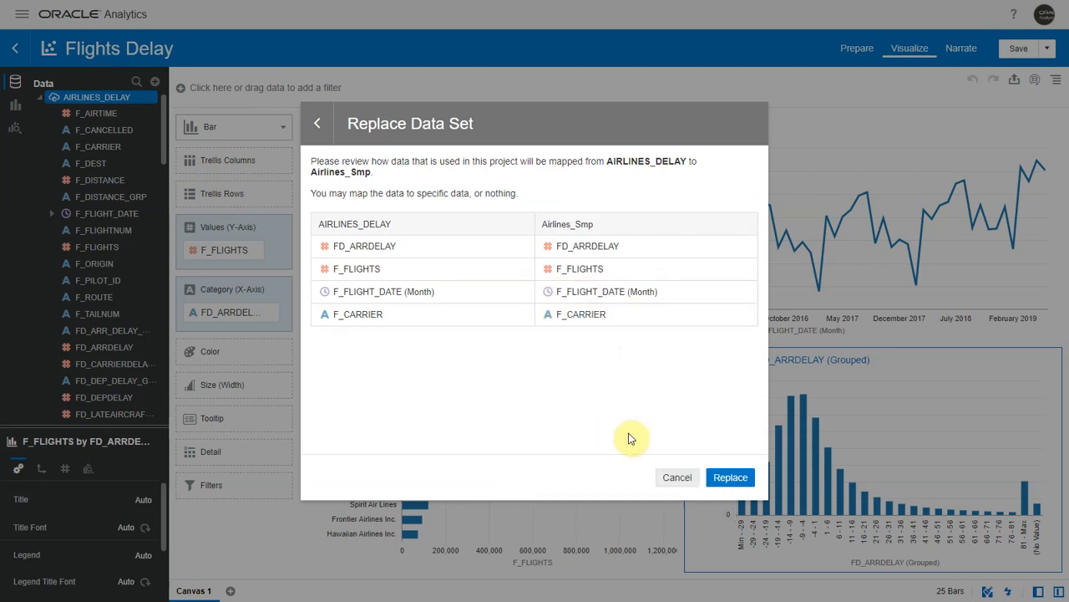
pyautogui.click(730, 478)
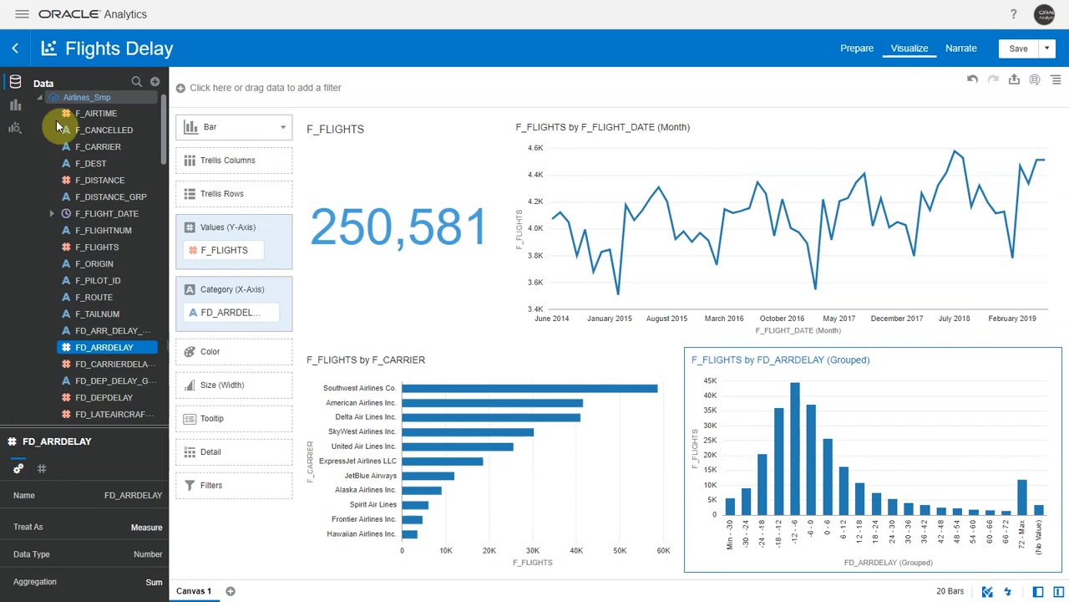
# - Select the F_FLIGHTS column to show its summed numeric measure properties
pyautogui.click(97, 248)
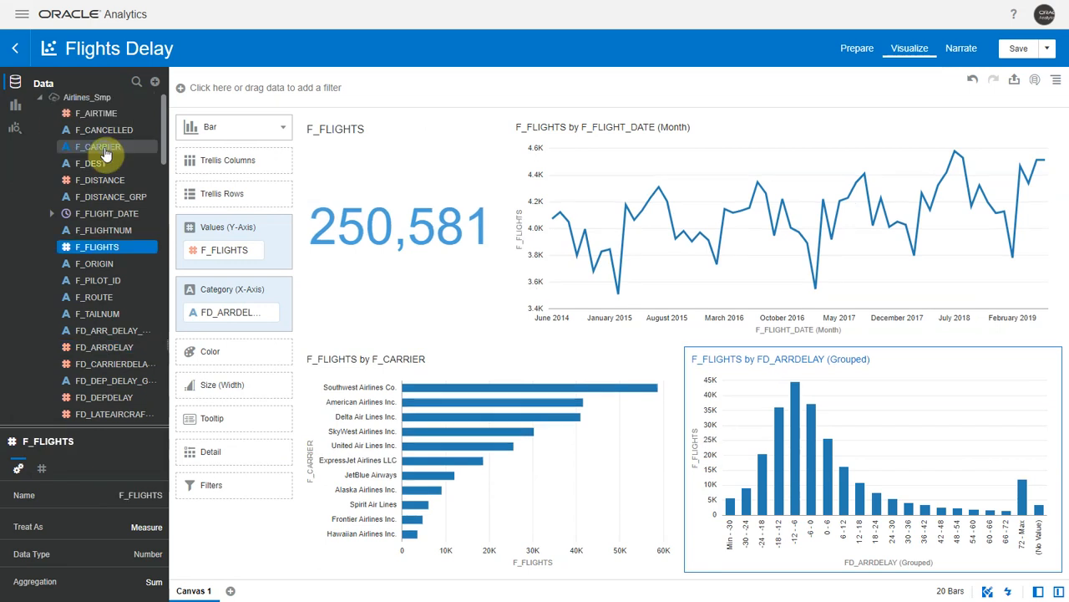
# - Explain F_CARRIER and review Basic Facts: 11 carriers across 250,581 rows
pyautogui.rightClick(97, 147)
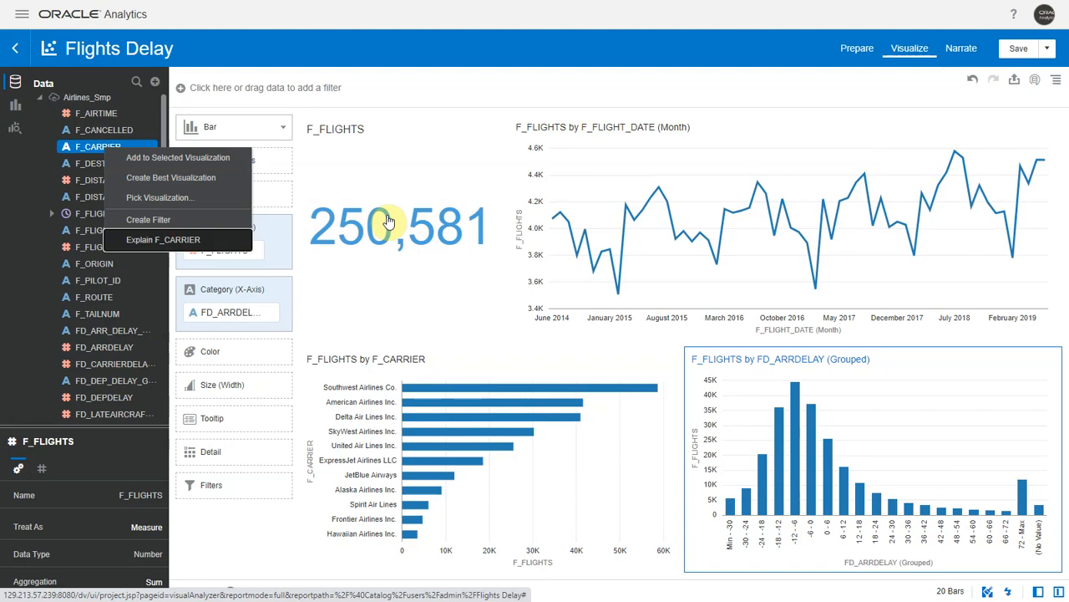
pyautogui.click(163, 241)
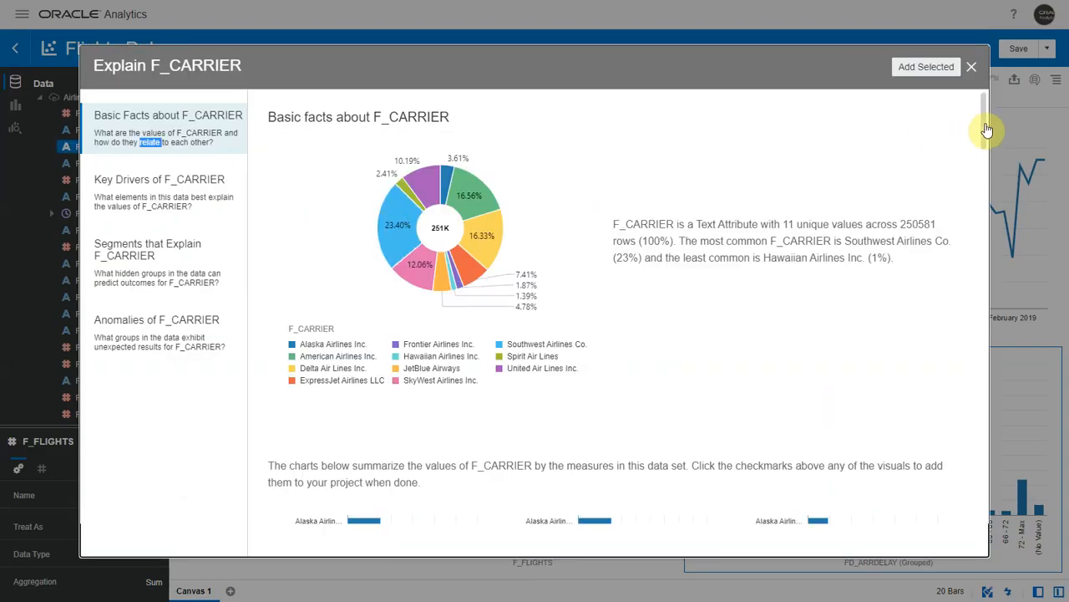
pyautogui.scroll(-3)
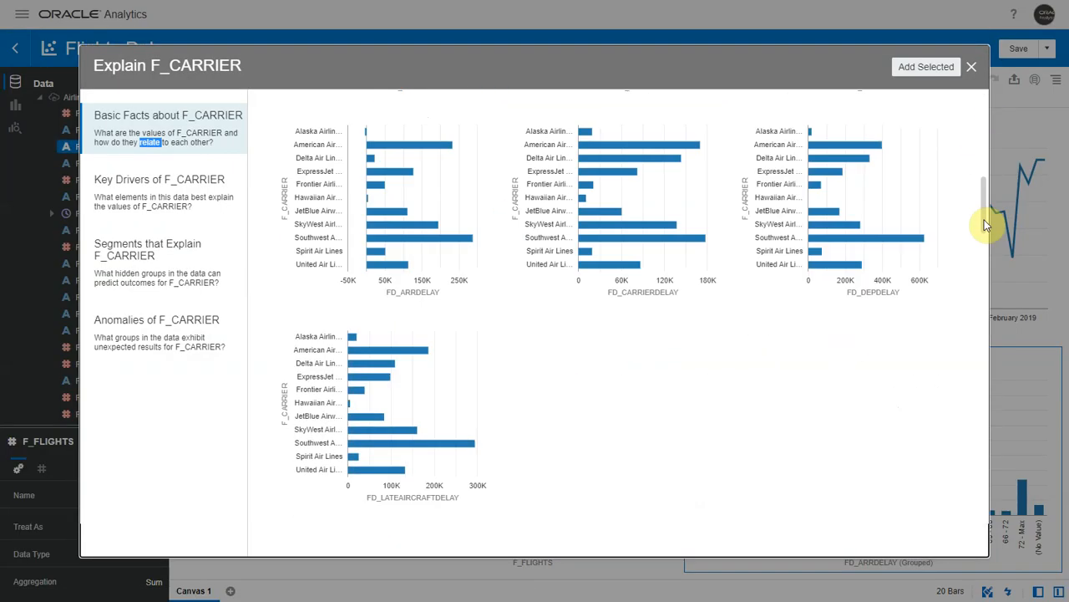